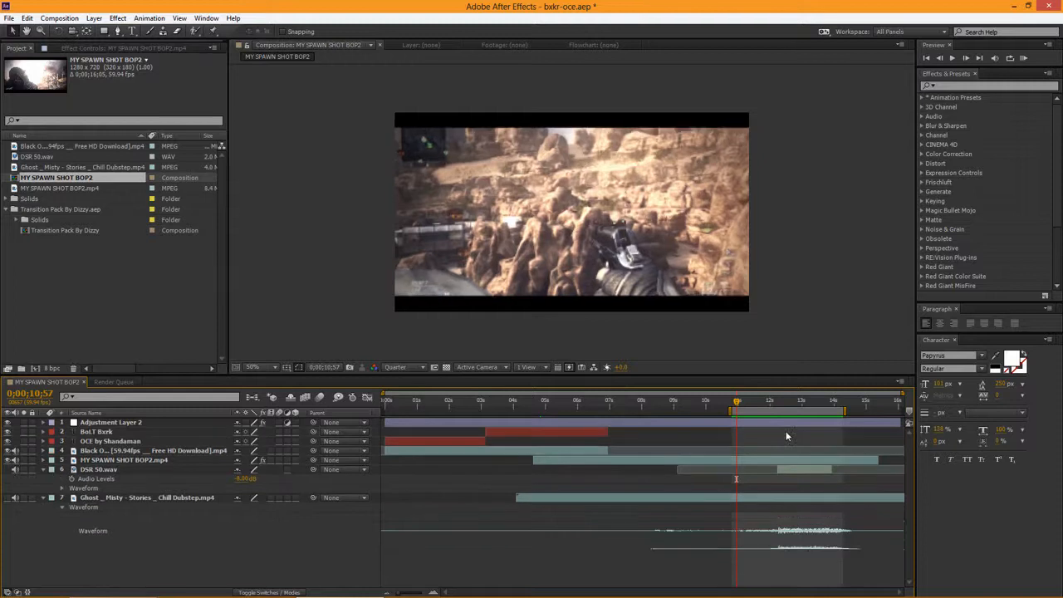
# Add a new adjustment layer to the gameplay montage composition from the timeline menu.
pyautogui.rightClick(286, 469)
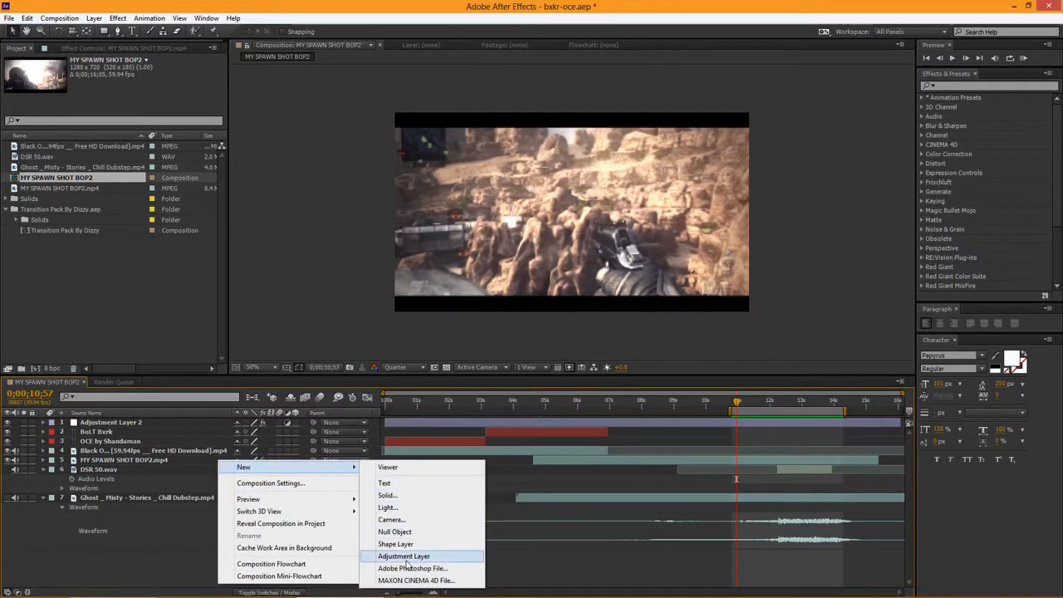
pyautogui.click(403, 555)
pyautogui.write('radial-blur')
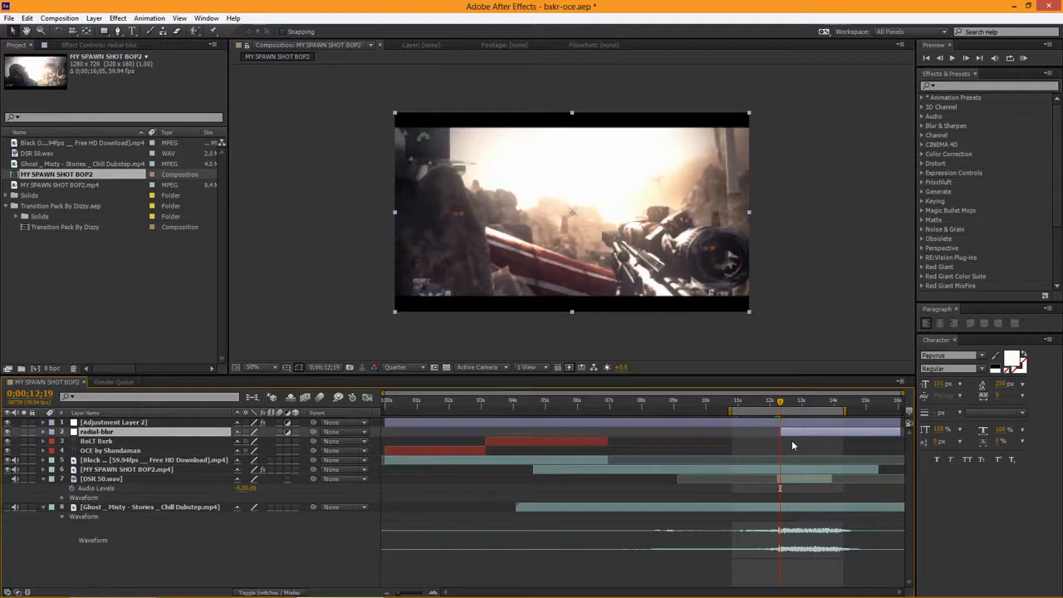
# Trim the radial blur adjustment layer to a brief span around the current frame.
pyautogui.click(780, 403)
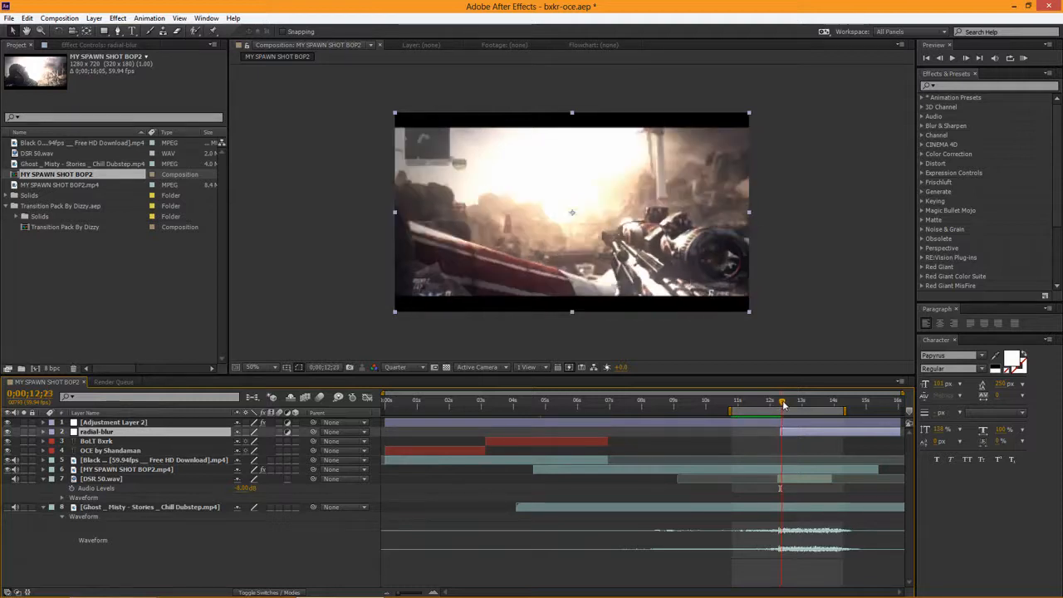
pyautogui.click(791, 400)
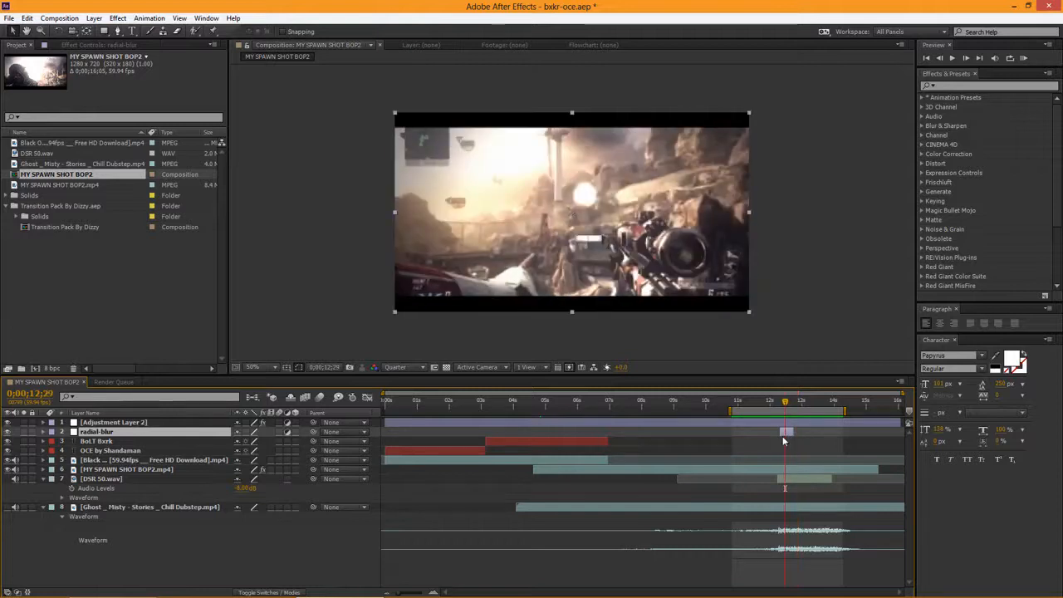
# Find Radial Blur via 'rad' in Effects & Presets and apply it to the adjustment layer.
pyautogui.write('radial blur')
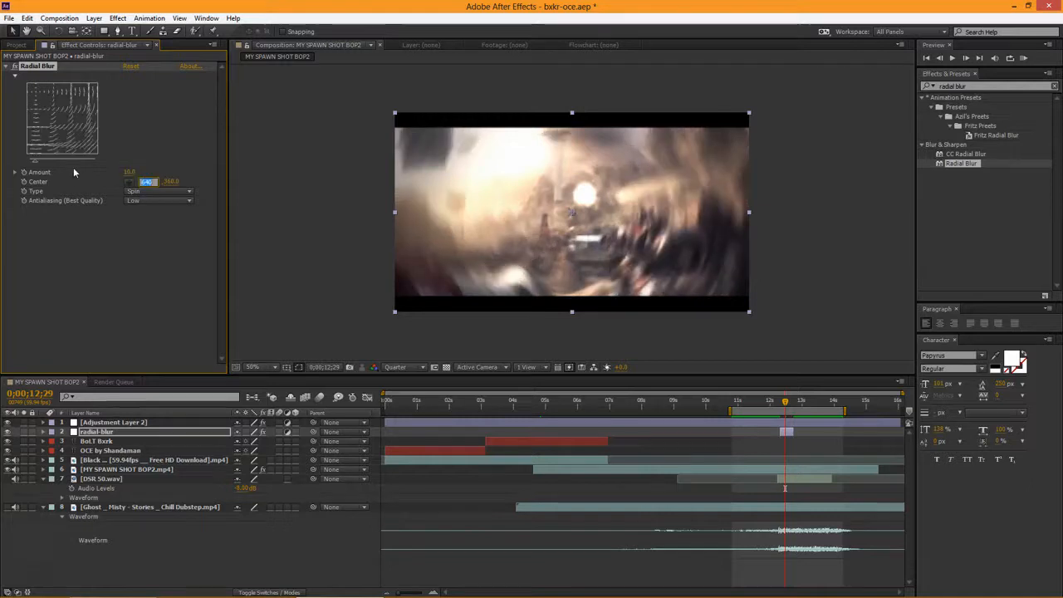
# Set the Radial Blur type to Zoom in Effect Controls.
pyautogui.click(158, 191)
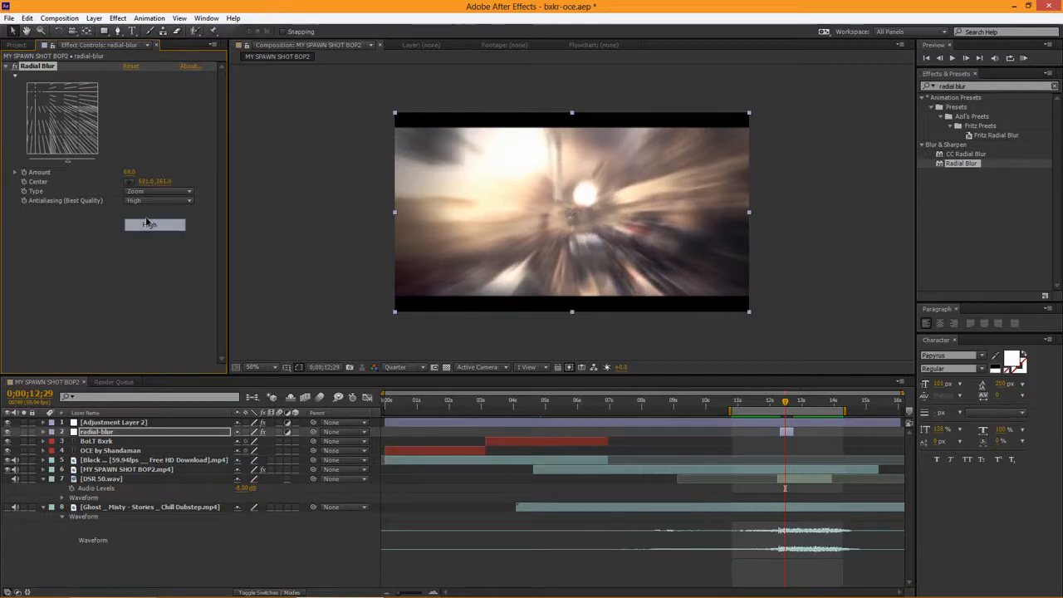
# Set the Radial Blur back to Spin with High anti-aliasing quality.
pyautogui.click(158, 191)
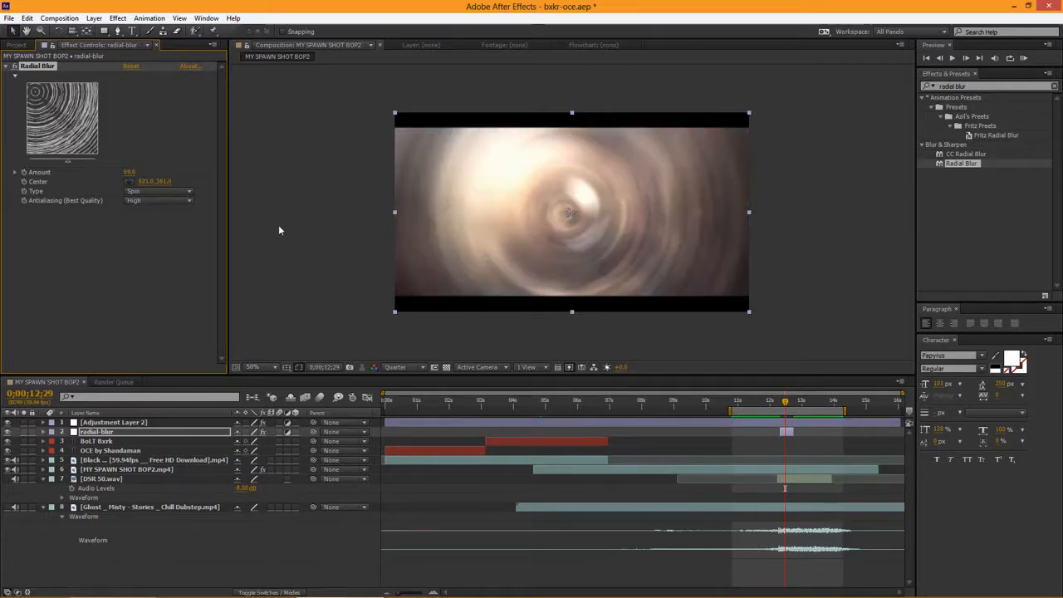
pyautogui.click(158, 199)
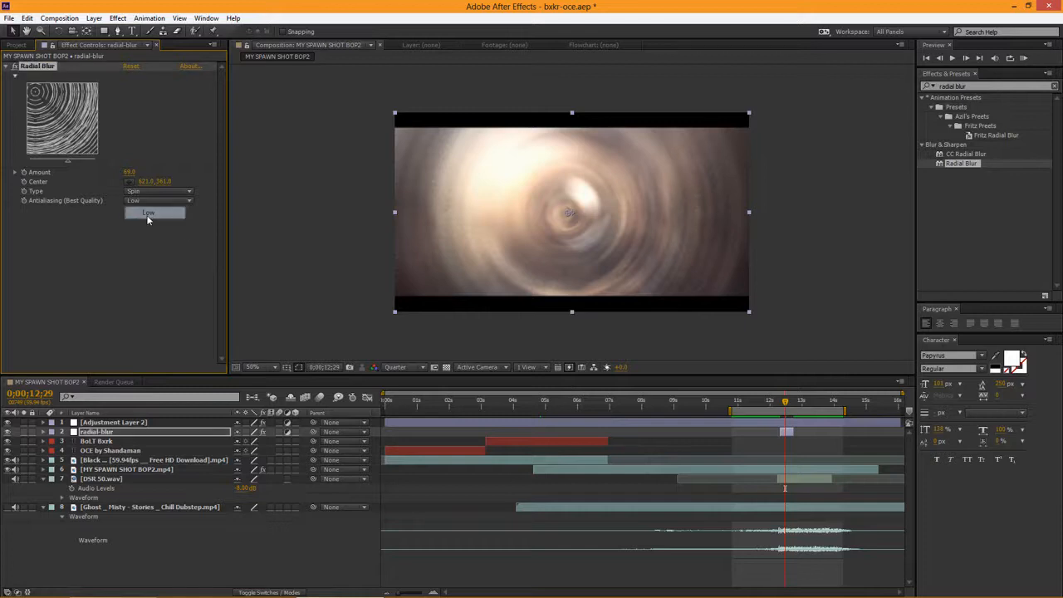
pyautogui.click(157, 201)
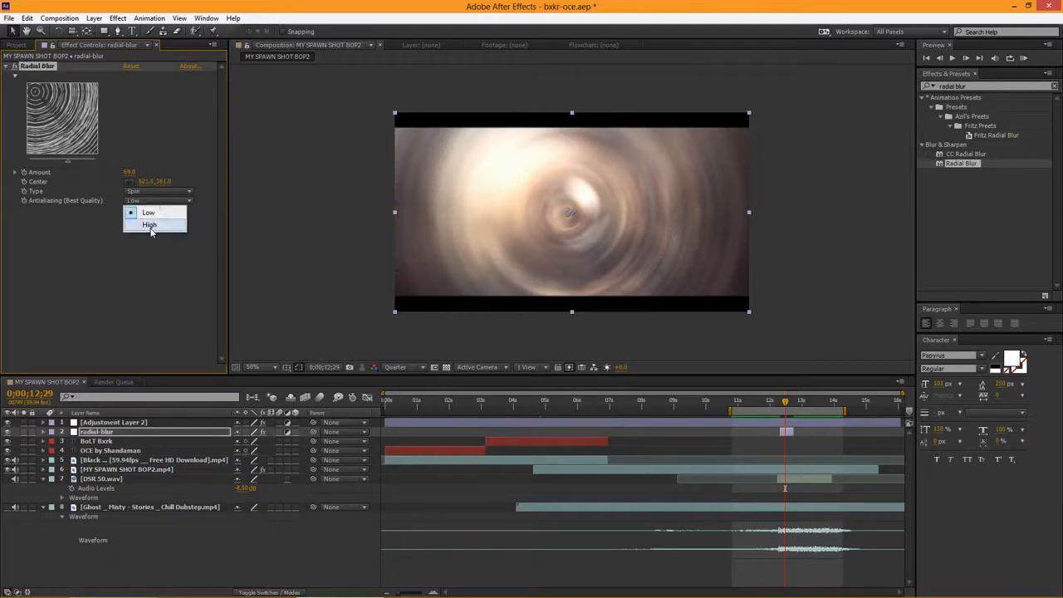
pyautogui.click(149, 226)
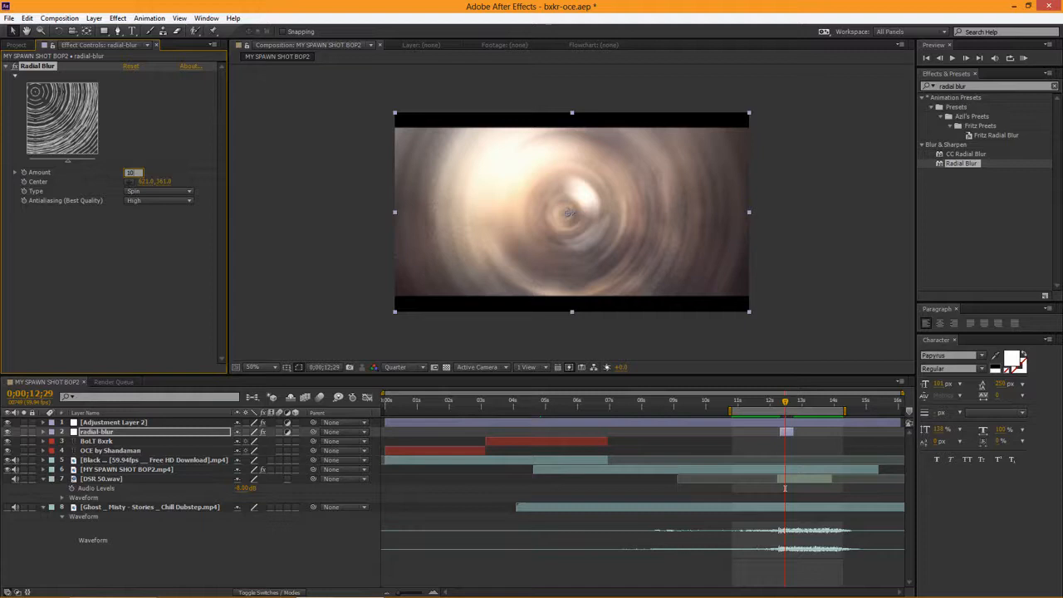